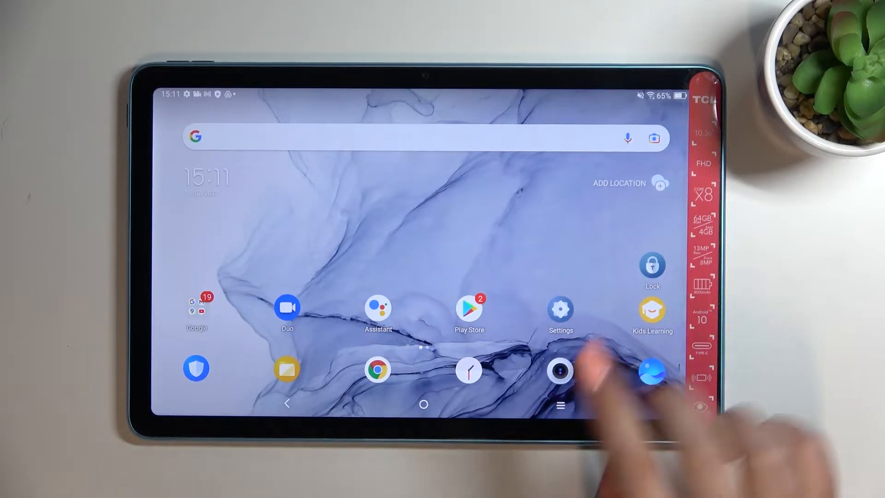
Launch Settings from the home screen and scroll its main category list
{"action": "left_click", "coordinate": [560, 314]}
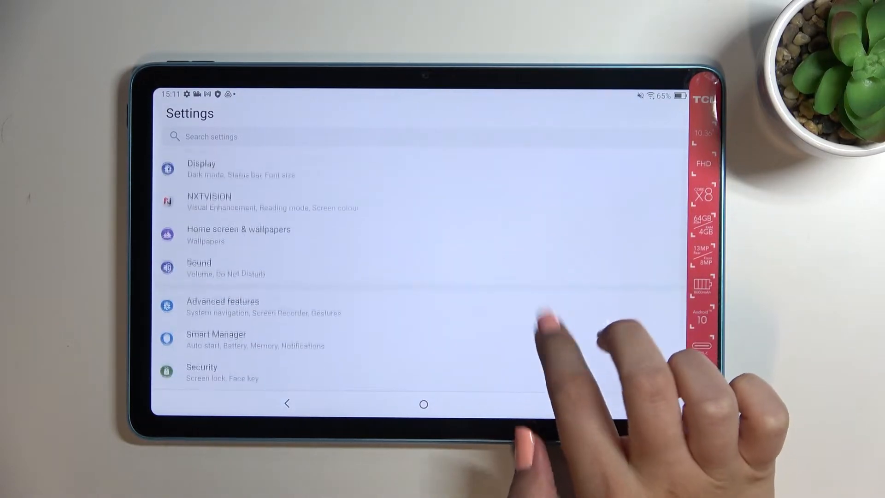
{"action": "scroll", "scroll_direction": "down", "scroll_amount": 3}
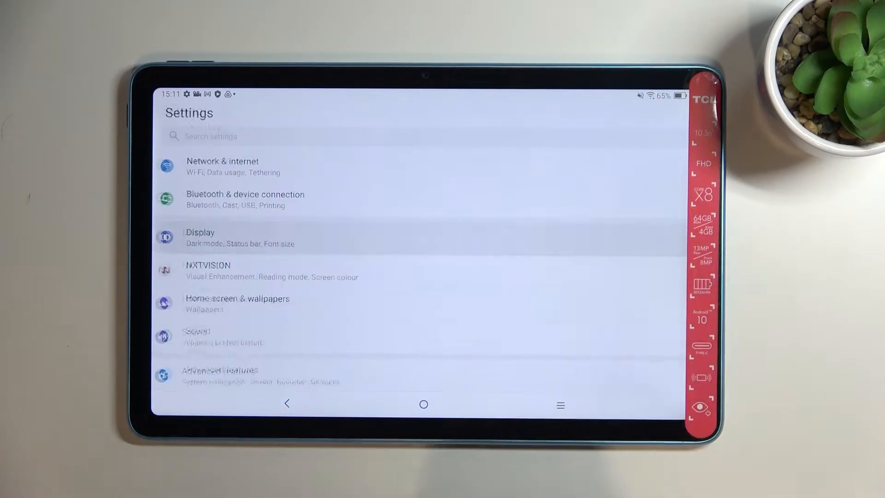
Go to Display and show the Sleep timeout choices, currently set to Never
{"action": "left_click", "coordinate": [200, 237]}
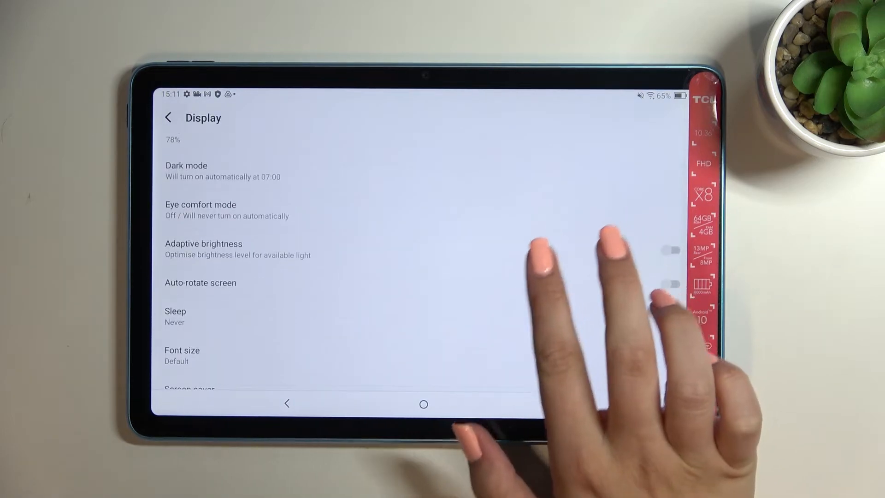
{"action": "left_click", "coordinate": [175, 316]}
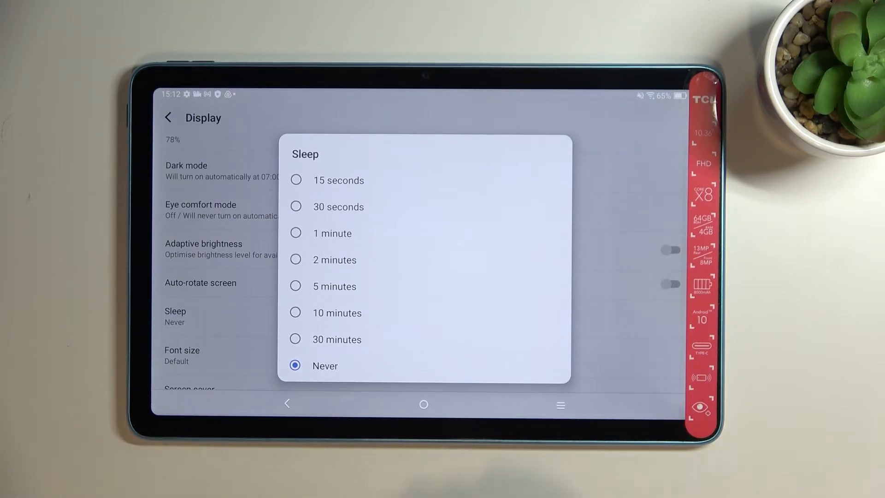
Set Sleep to 5 minutes of inactivity and return to the home screen
{"action": "left_click", "coordinate": [333, 285]}
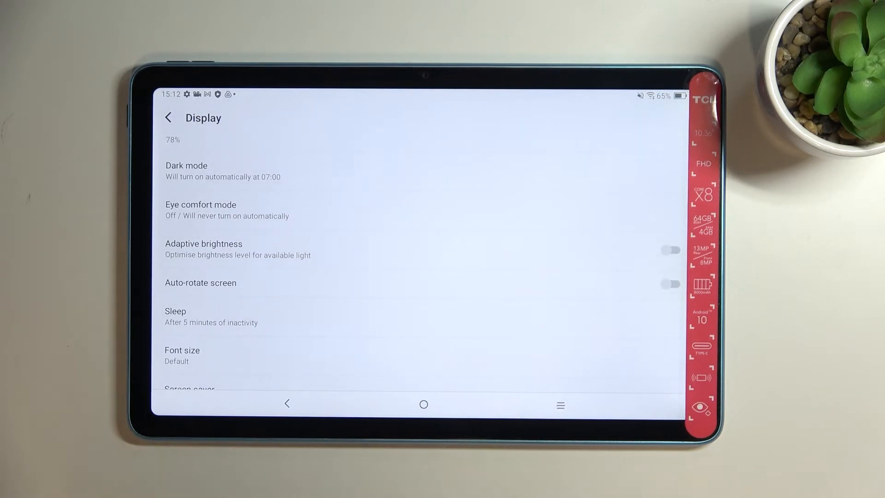
{"action": "left_click", "coordinate": [423, 403]}
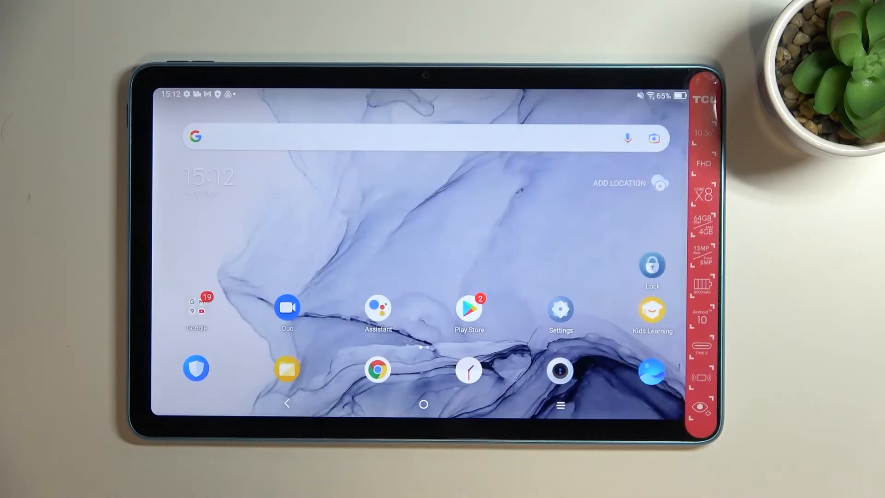